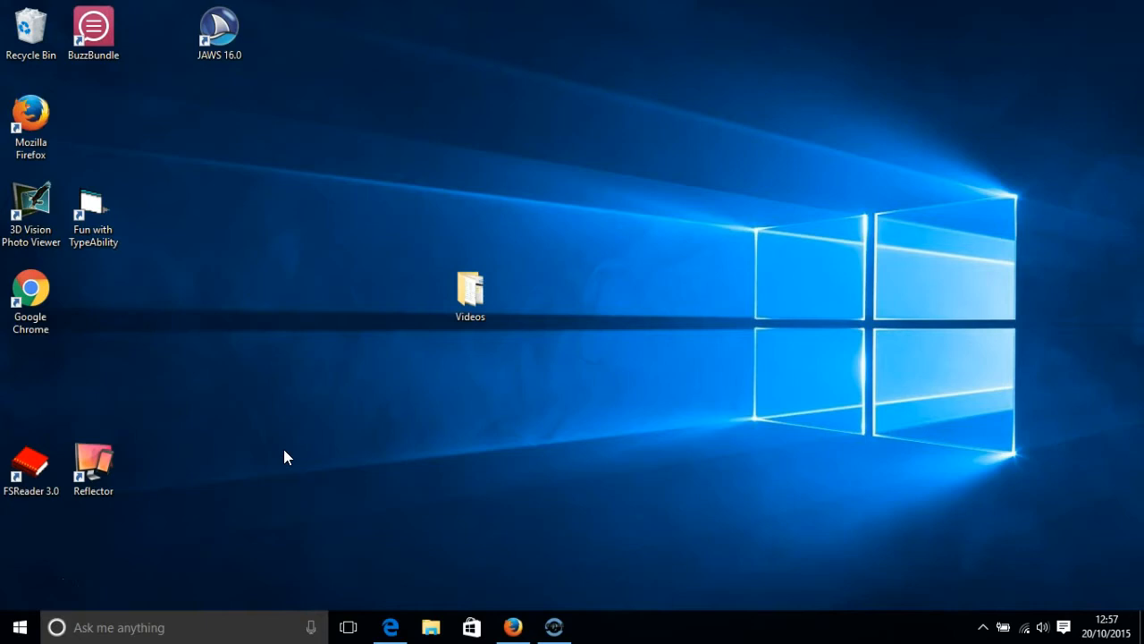
Search the Start menu for 'control' so Control Panel shows as the best match.
click(15, 628)
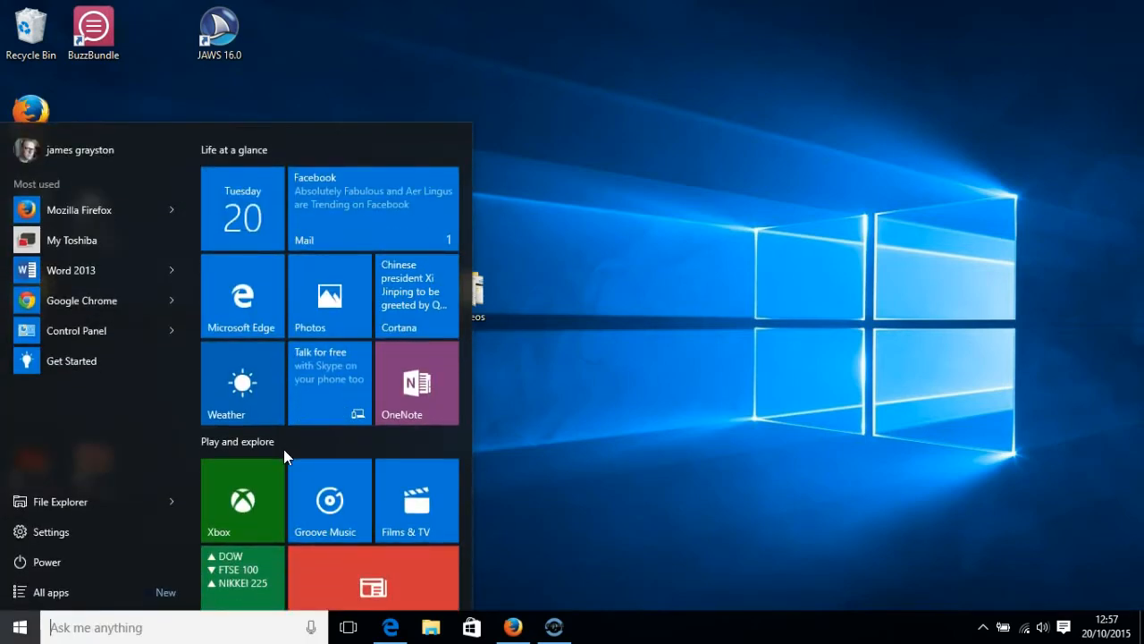
text(control)
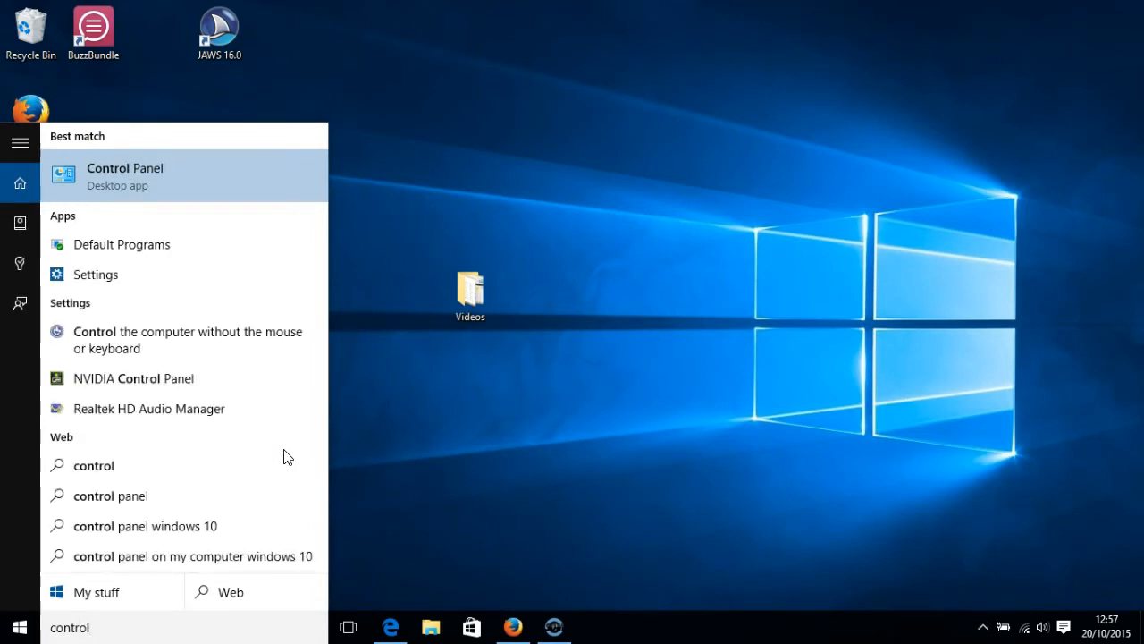
Launch Control Panel from the results and search it for 'mouse pointer'.
click(125, 175)
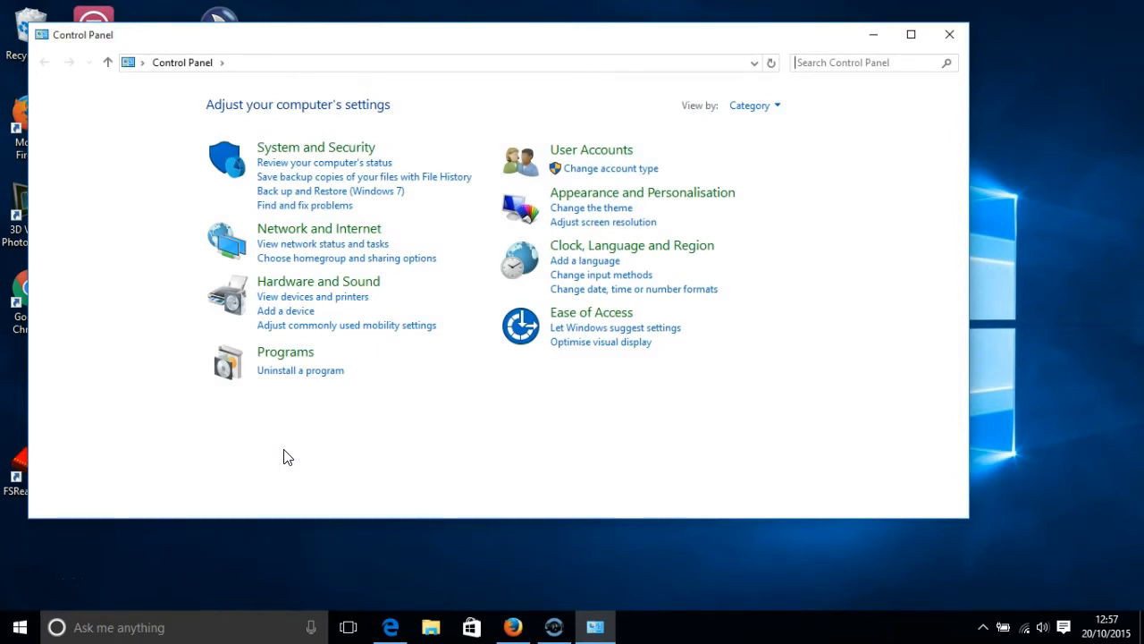
text(mouse pointer)
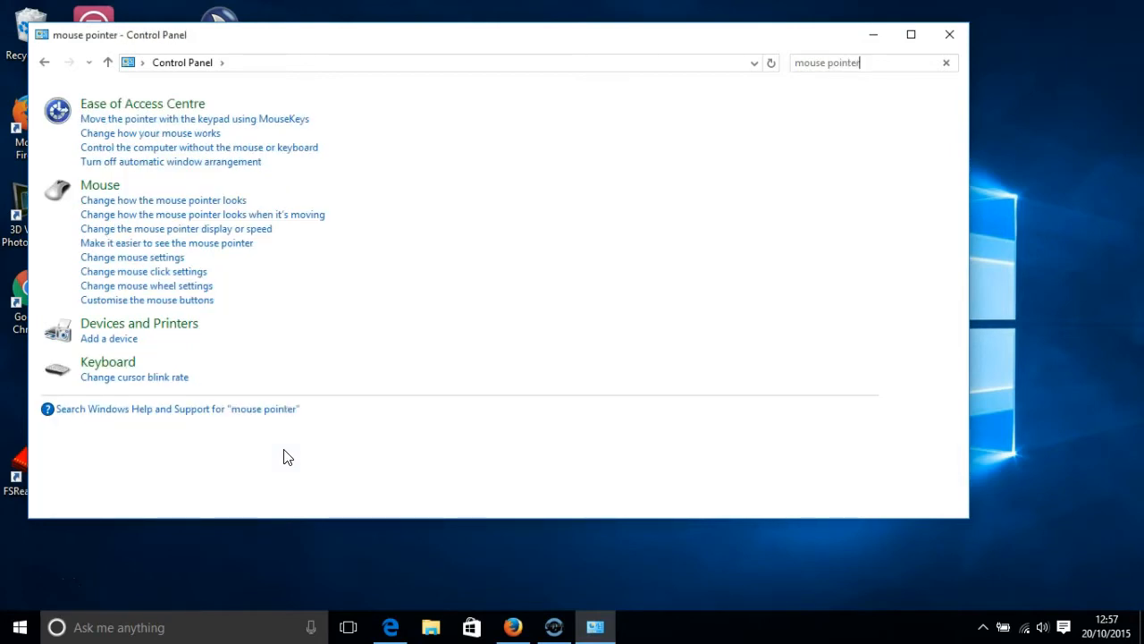
mouse_move(182, 370)
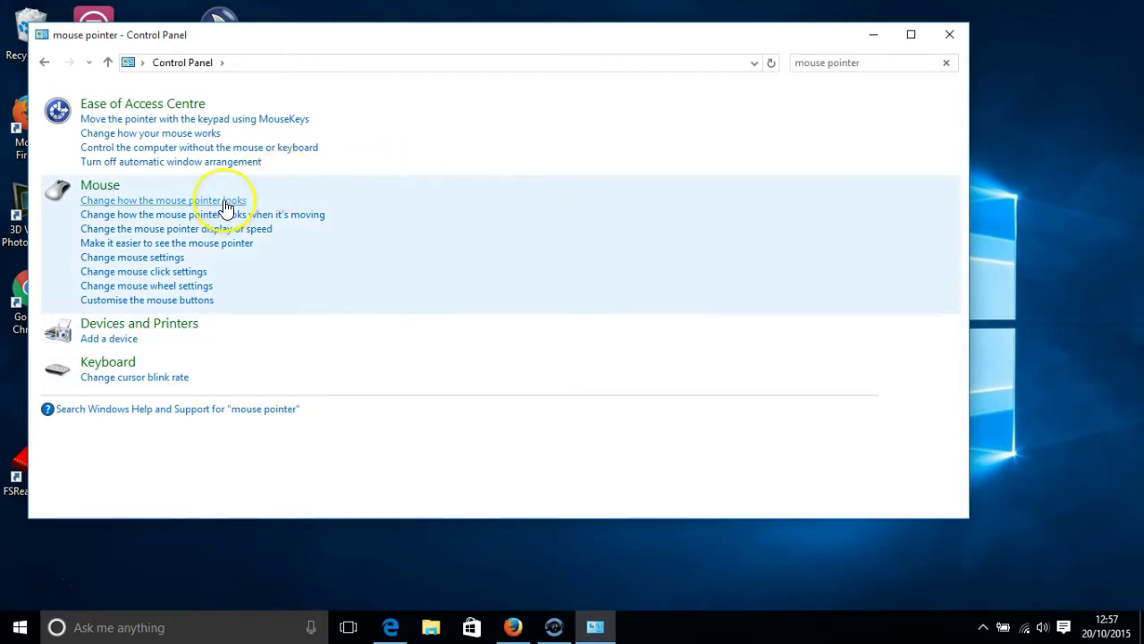
Reach Mouse Properties on the Pointers tab via 'Change how the mouse pointer looks'.
click(165, 200)
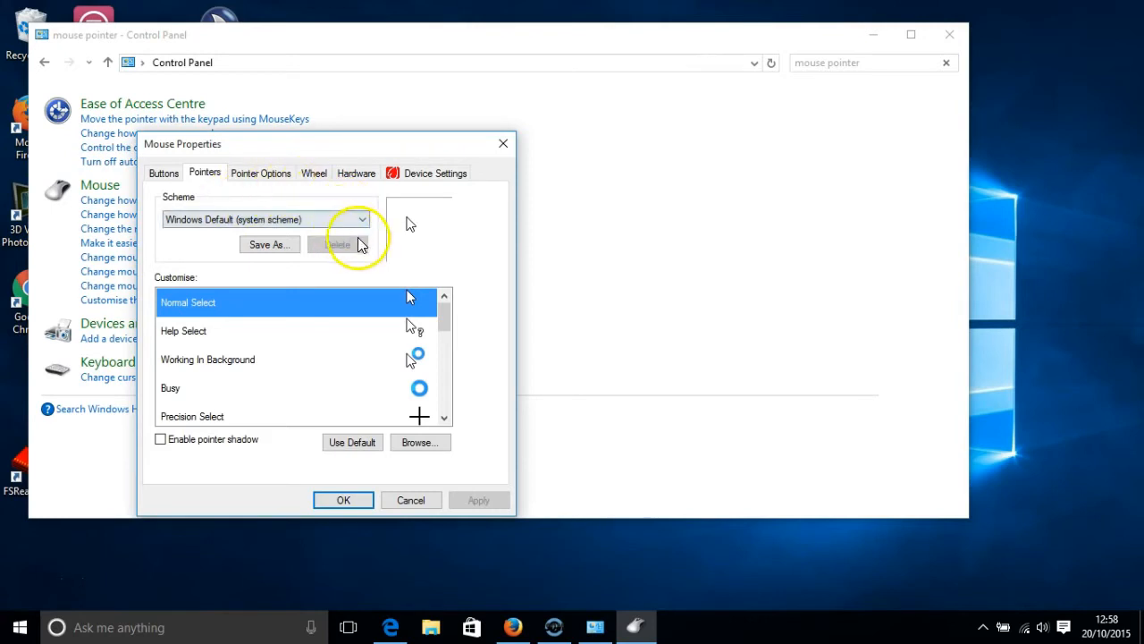
Choose the Windows Black (extra large) system scheme from the Scheme list.
click(361, 218)
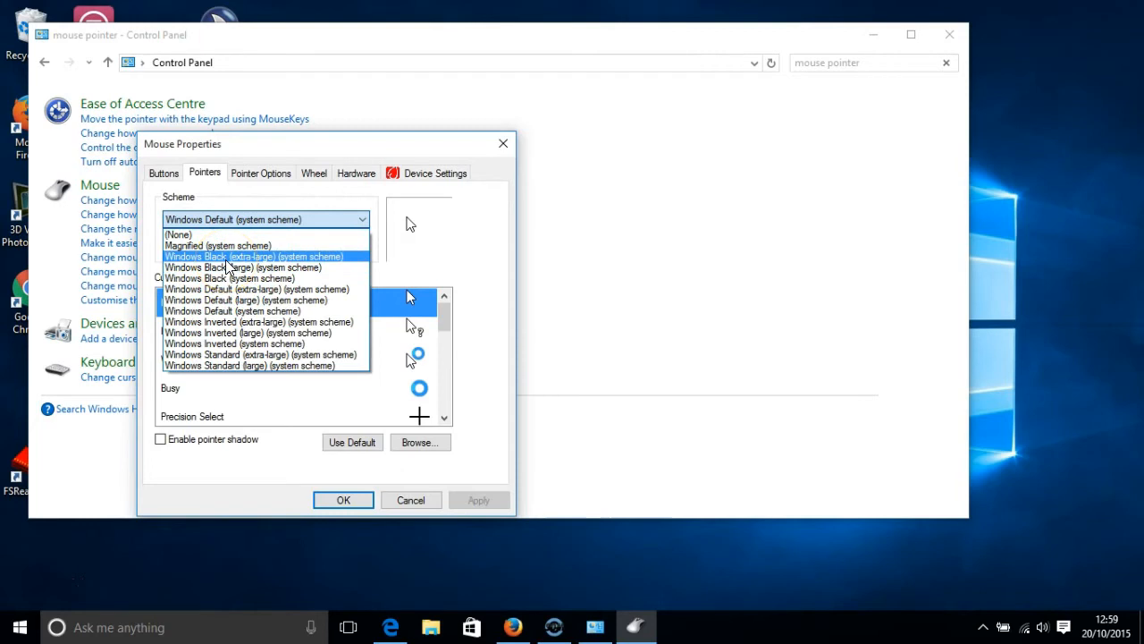
click(254, 257)
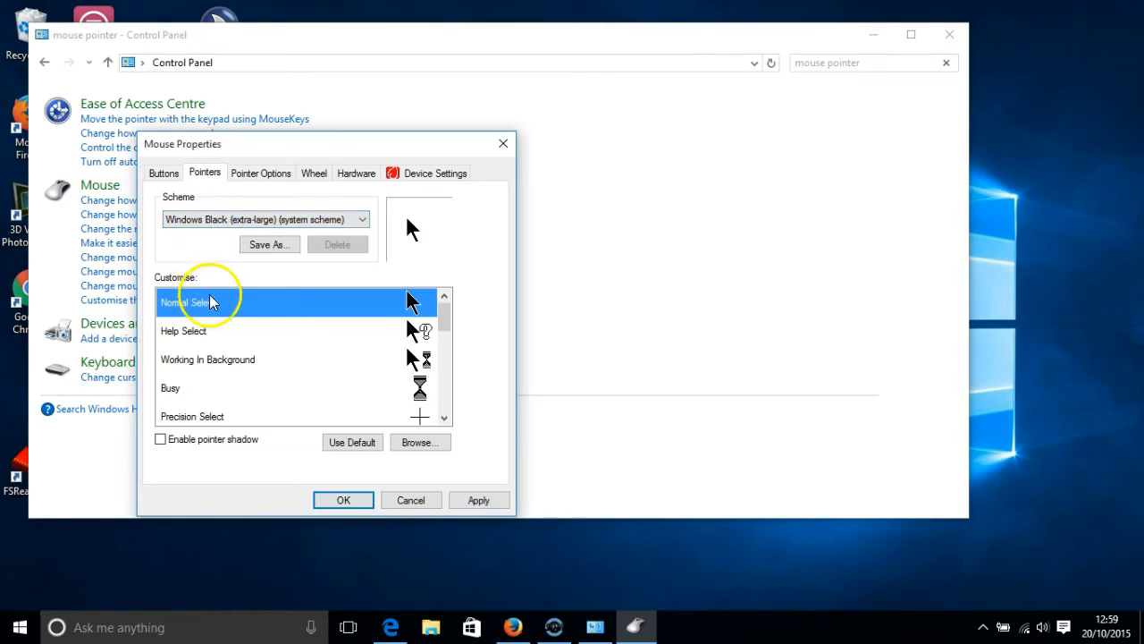
mouse_move(213, 318)
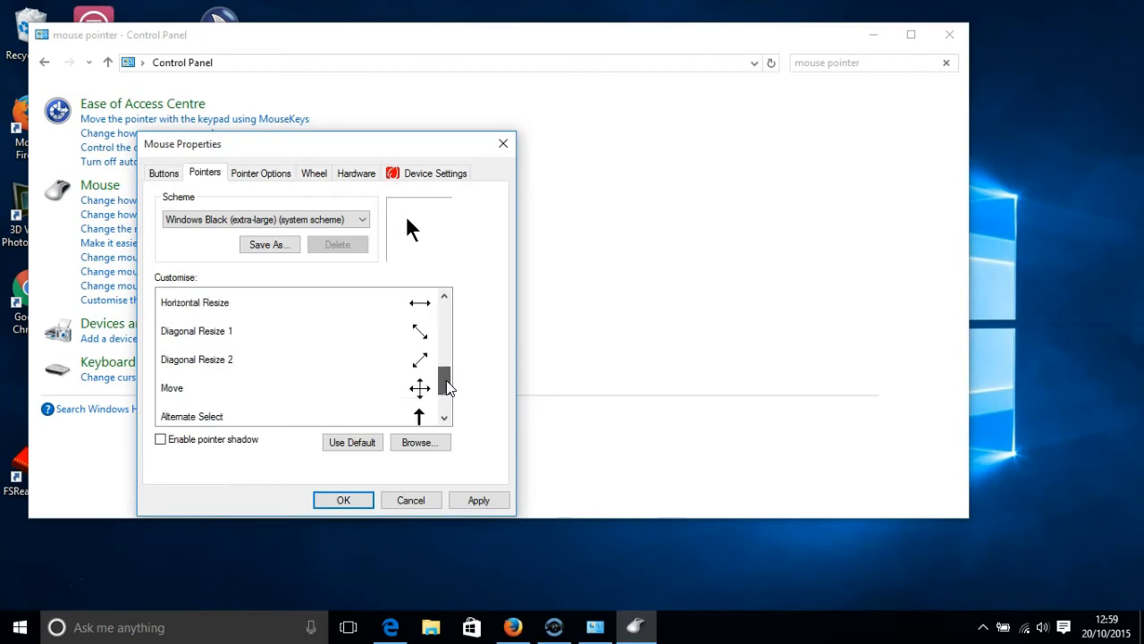
Scroll the Customise list to reach Move, Alternate Select and Link Select cursors.
scroll(down, 3)
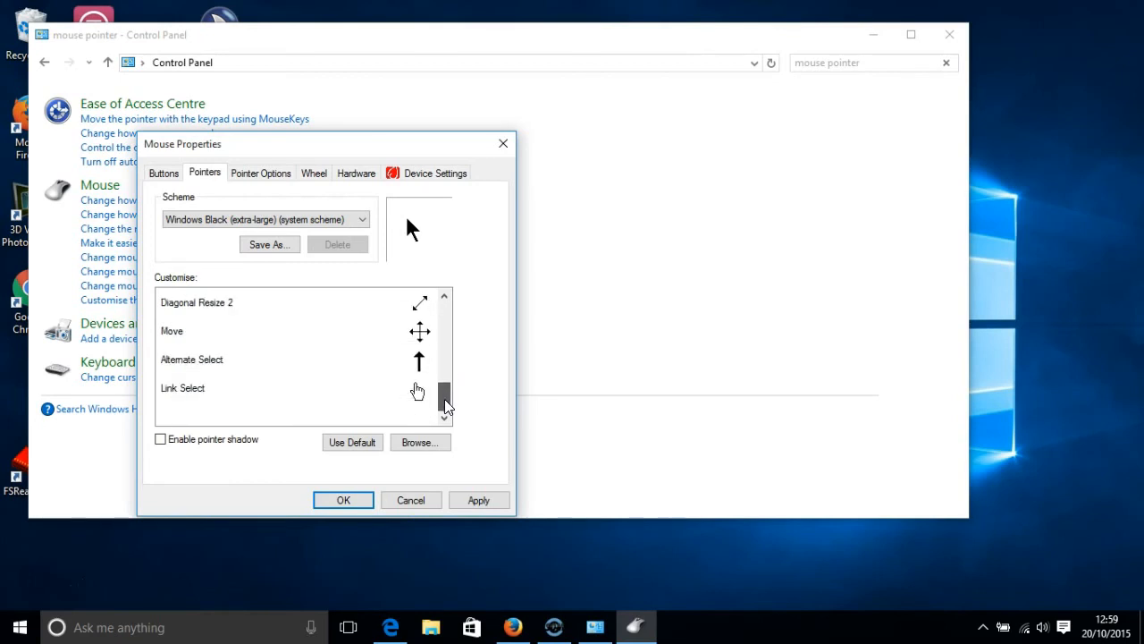